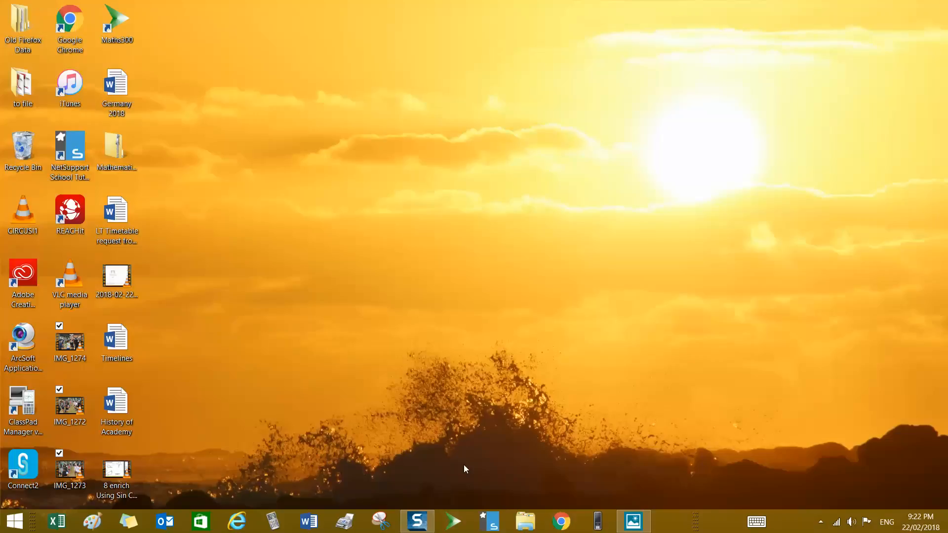
# Search the Start screen for 'movie maker' and launch Movie Maker
pyautogui.click(69, 341)
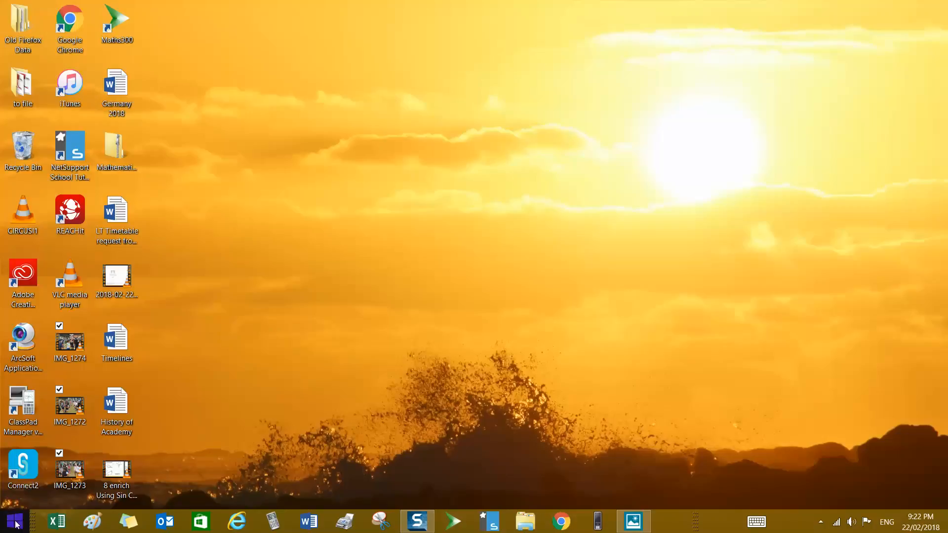
pyautogui.click(11, 522)
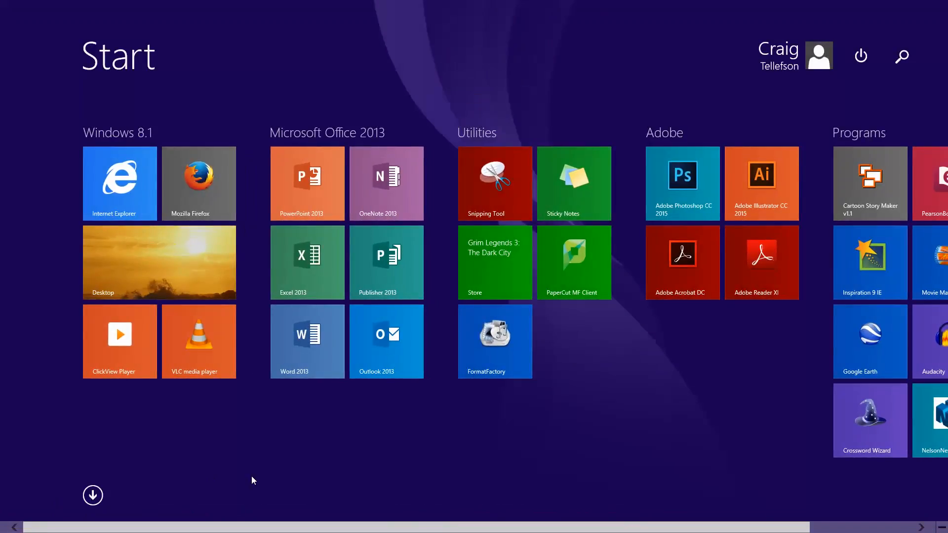
pyautogui.write('movie Maker')
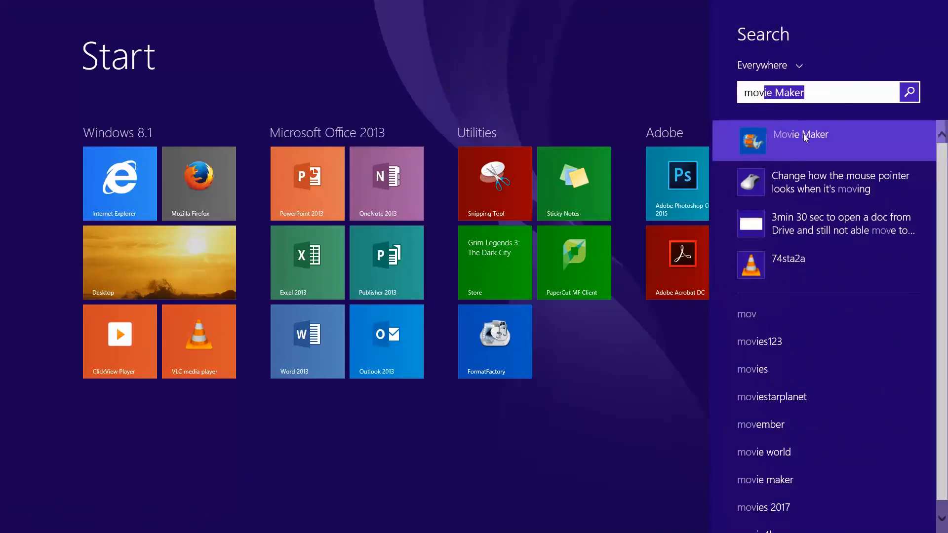
pyautogui.click(801, 134)
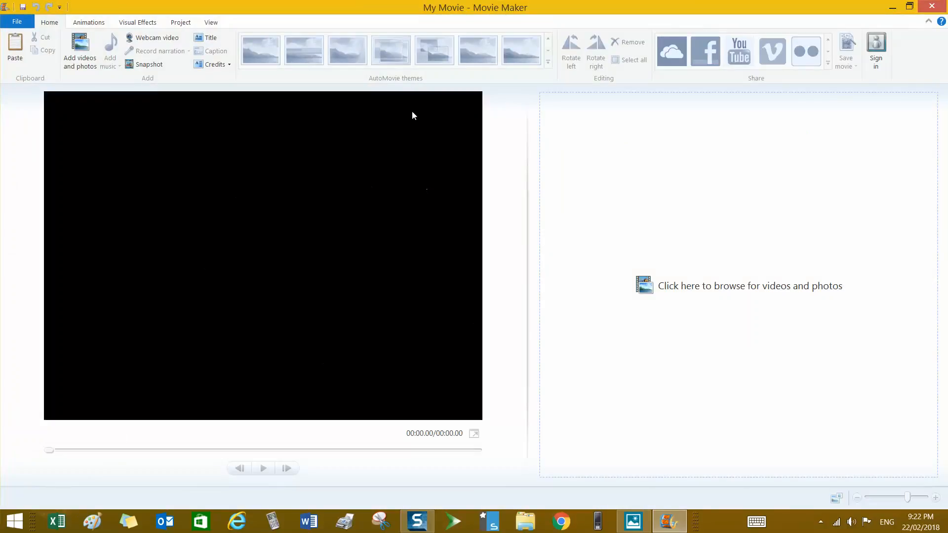
pyautogui.moveTo(684, 294)
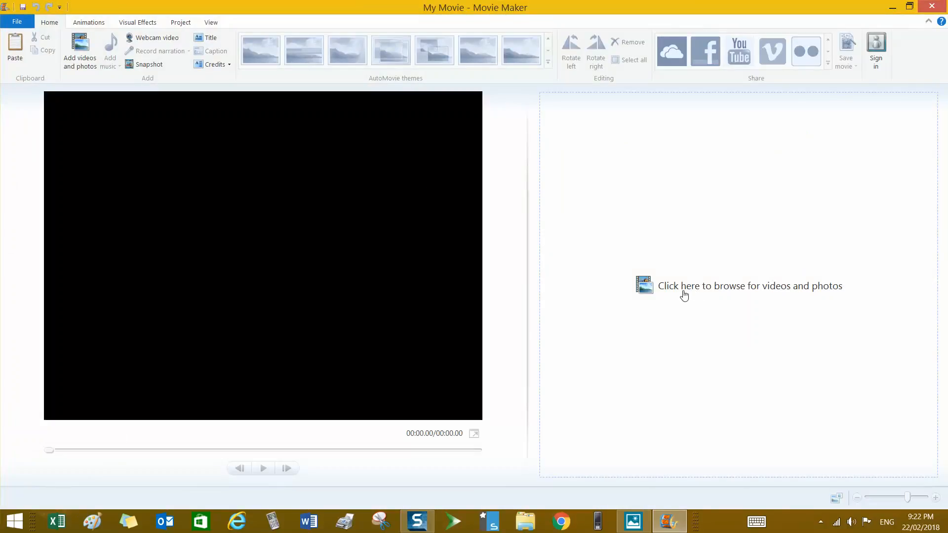
pyautogui.moveTo(645, 289)
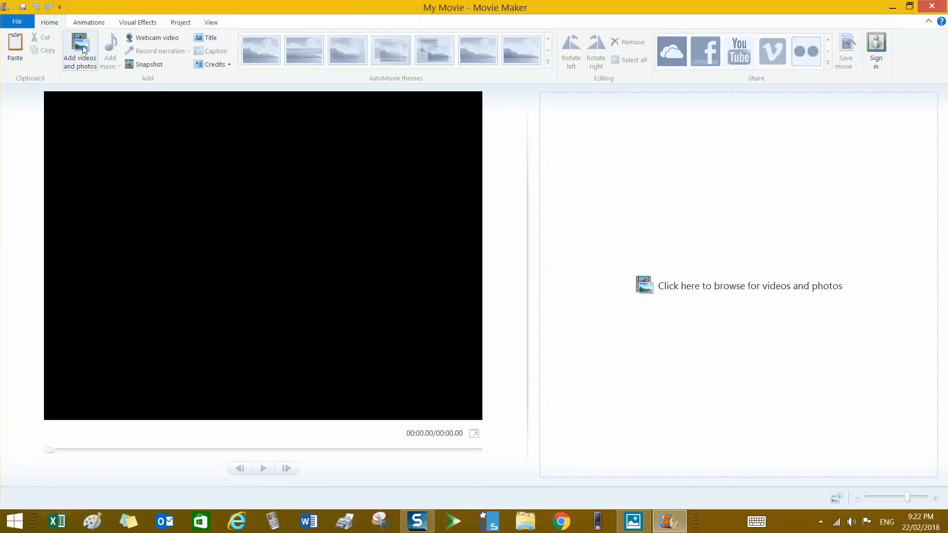
pyautogui.moveTo(79, 50)
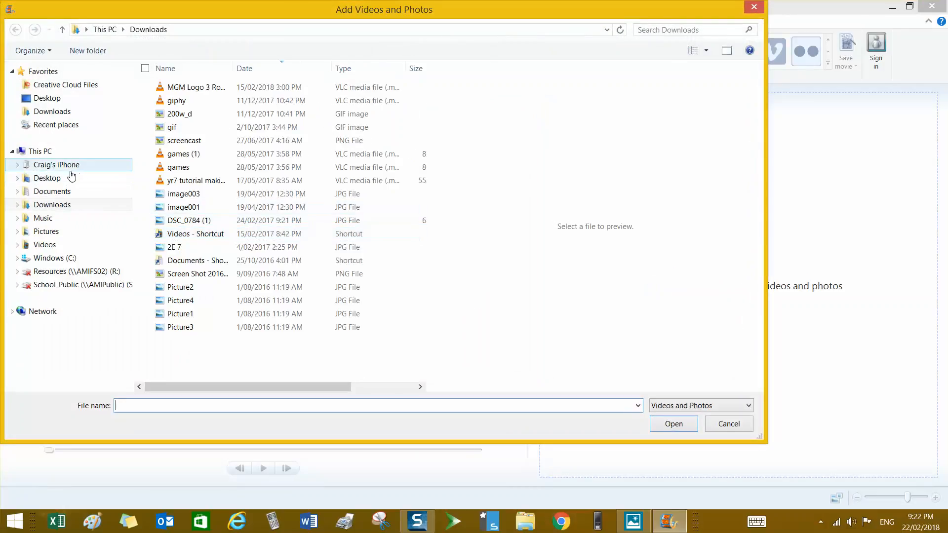
# Import camp clips IMG_1272, IMG_1273 and IMG_1274 from the Desktop
pyautogui.click(46, 178)
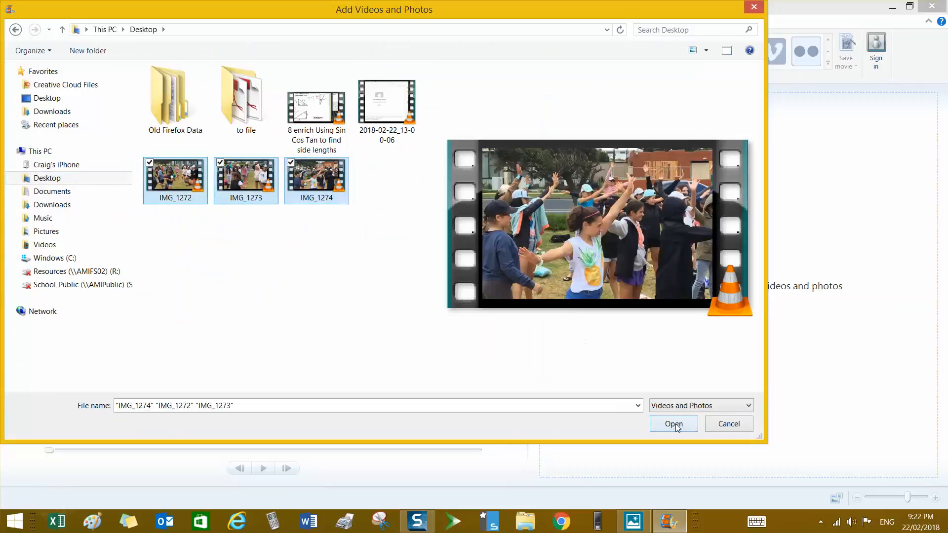
pyautogui.click(674, 423)
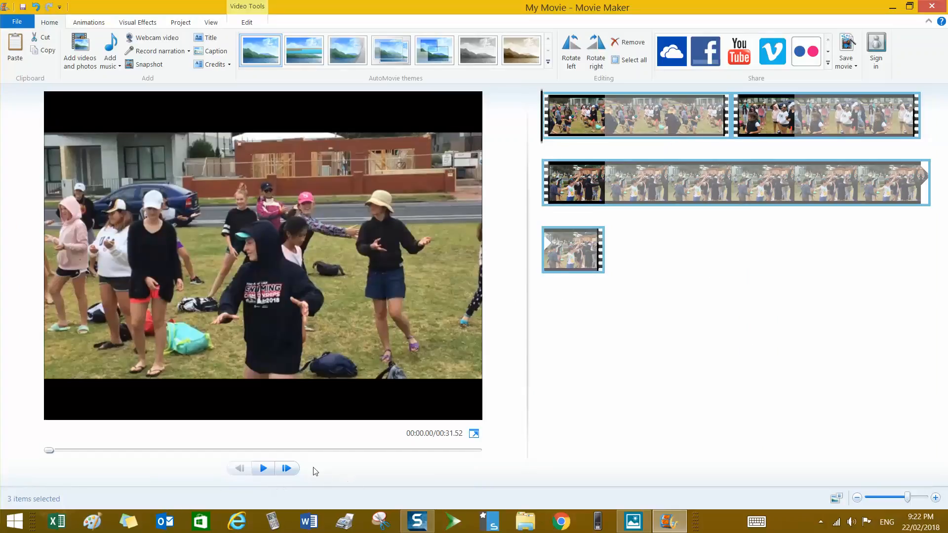
pyautogui.moveTo(355, 450)
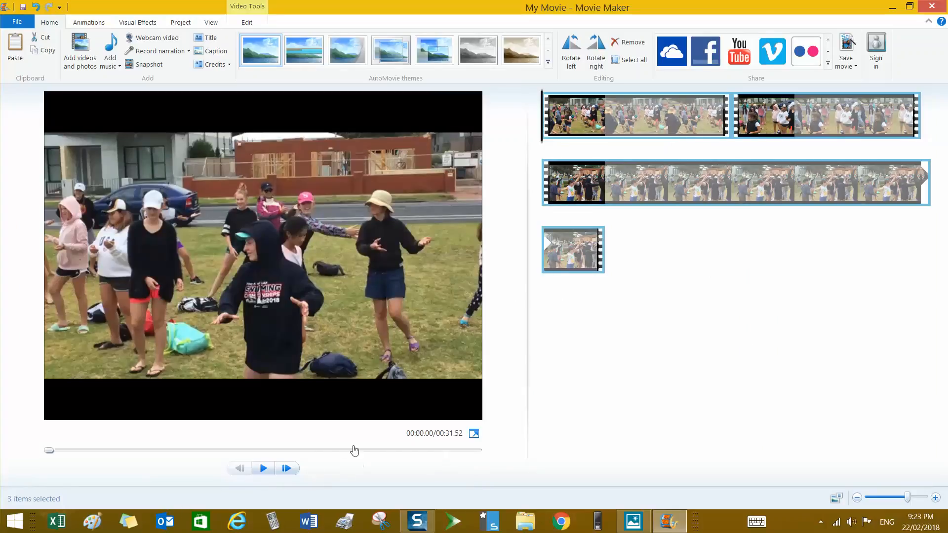